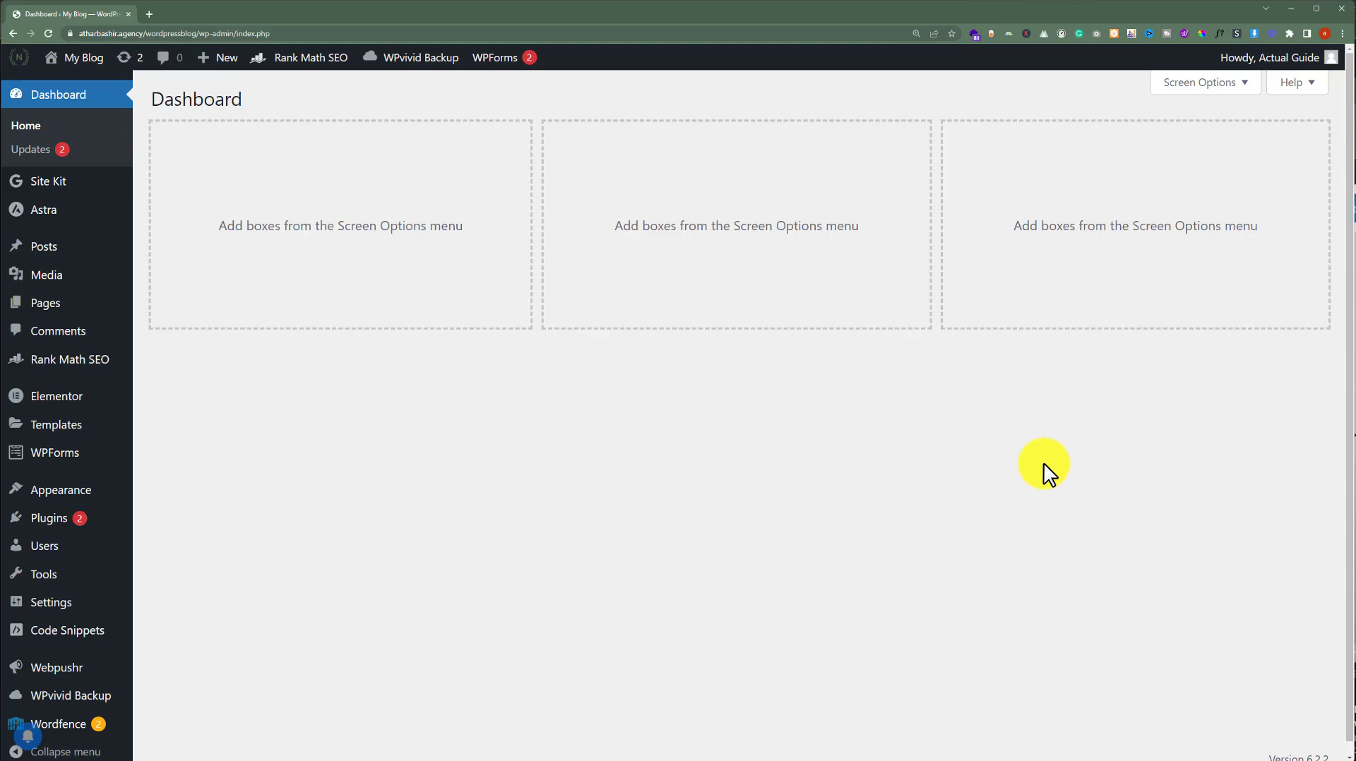
mouse_move(1044, 453)
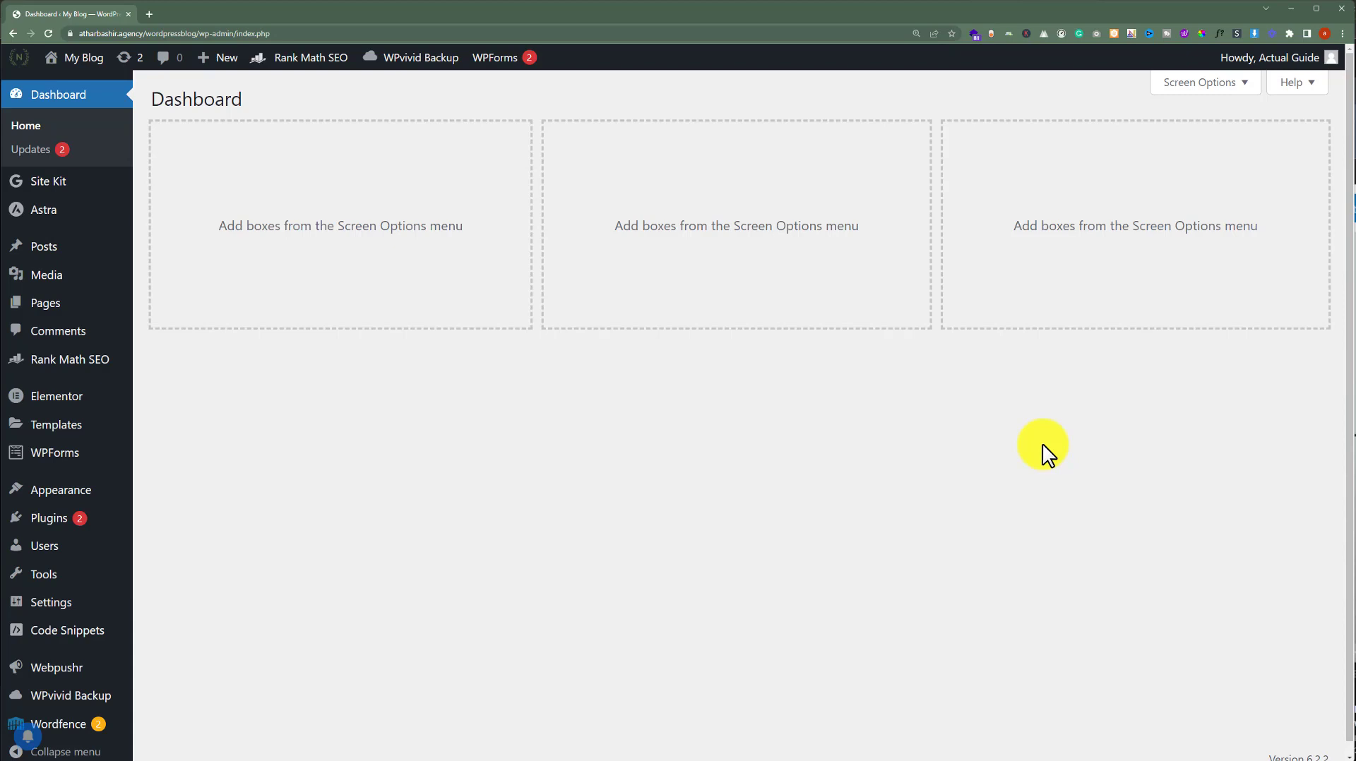
mouse_move(835, 412)
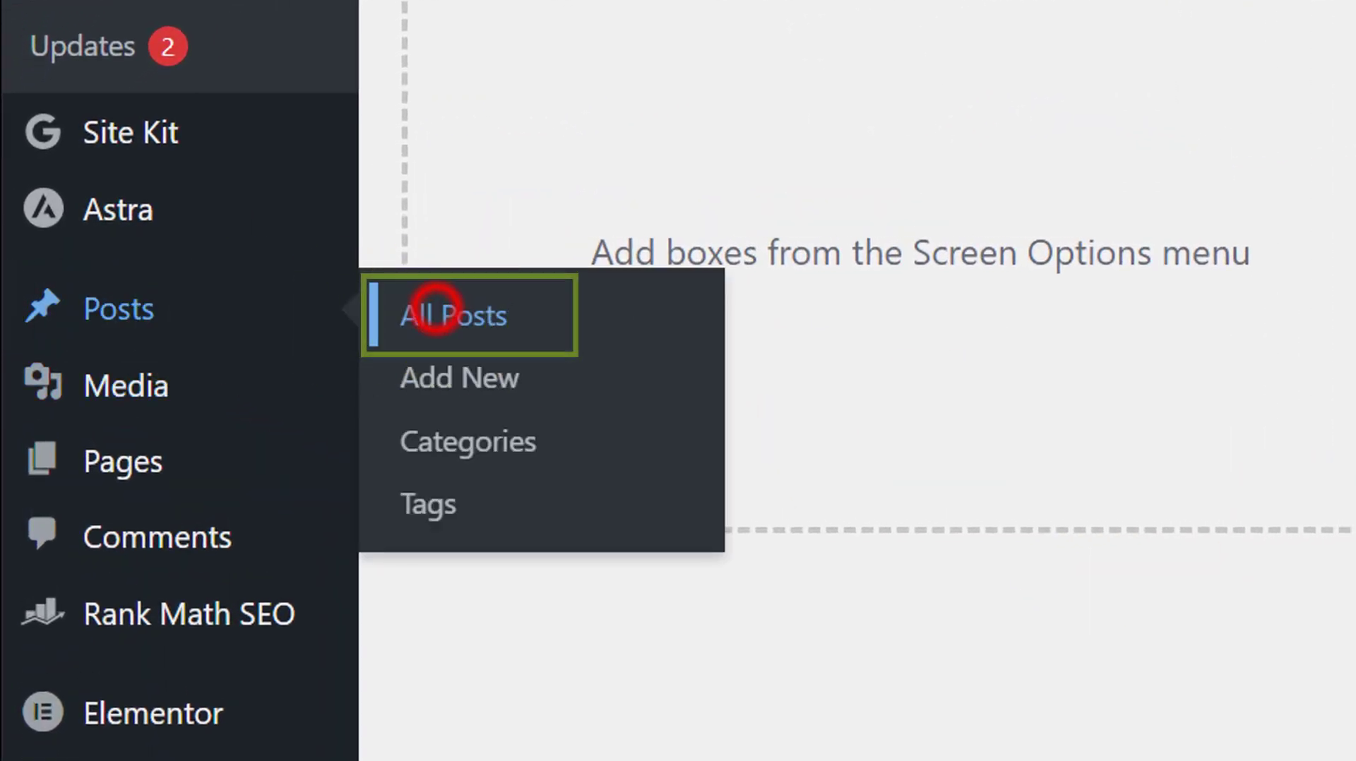
Open All Posts and start editing the 'Hello world!' post
click(452, 315)
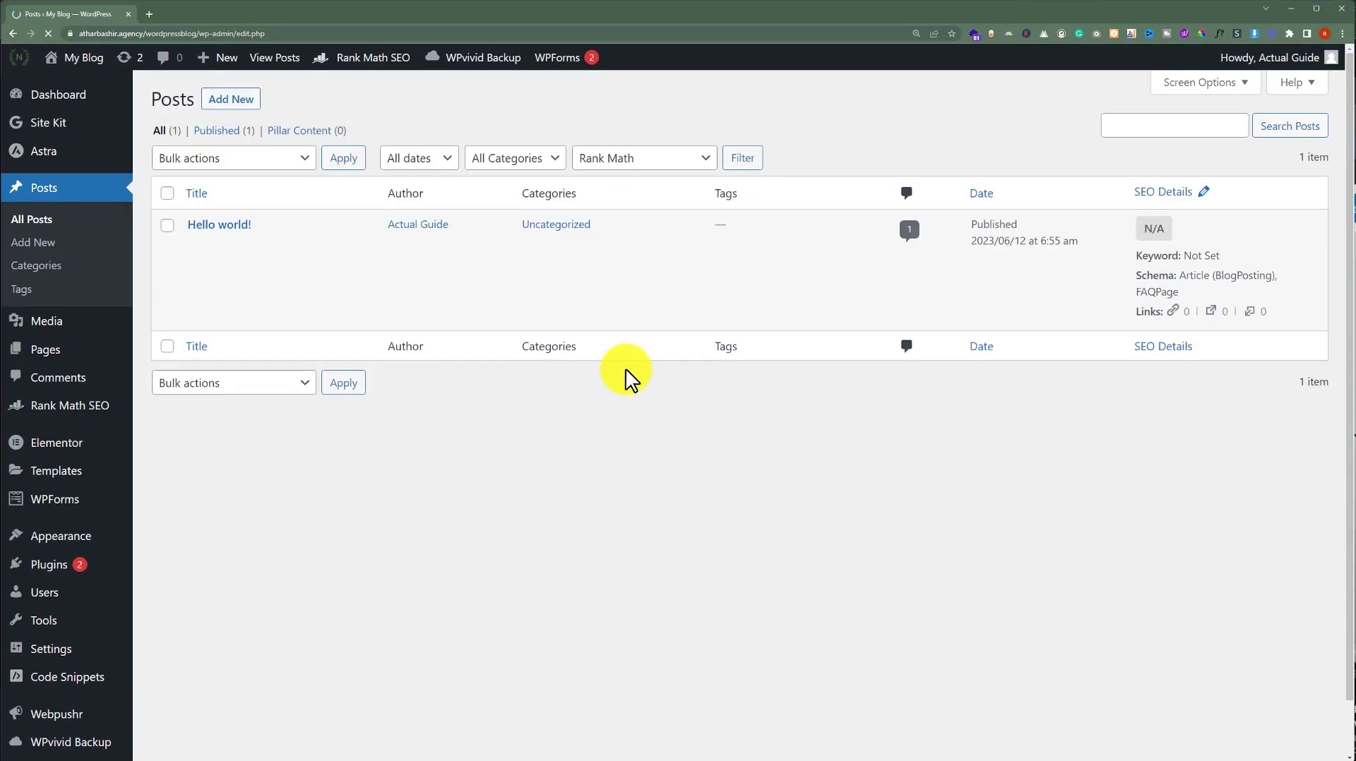
mouse_move(195, 260)
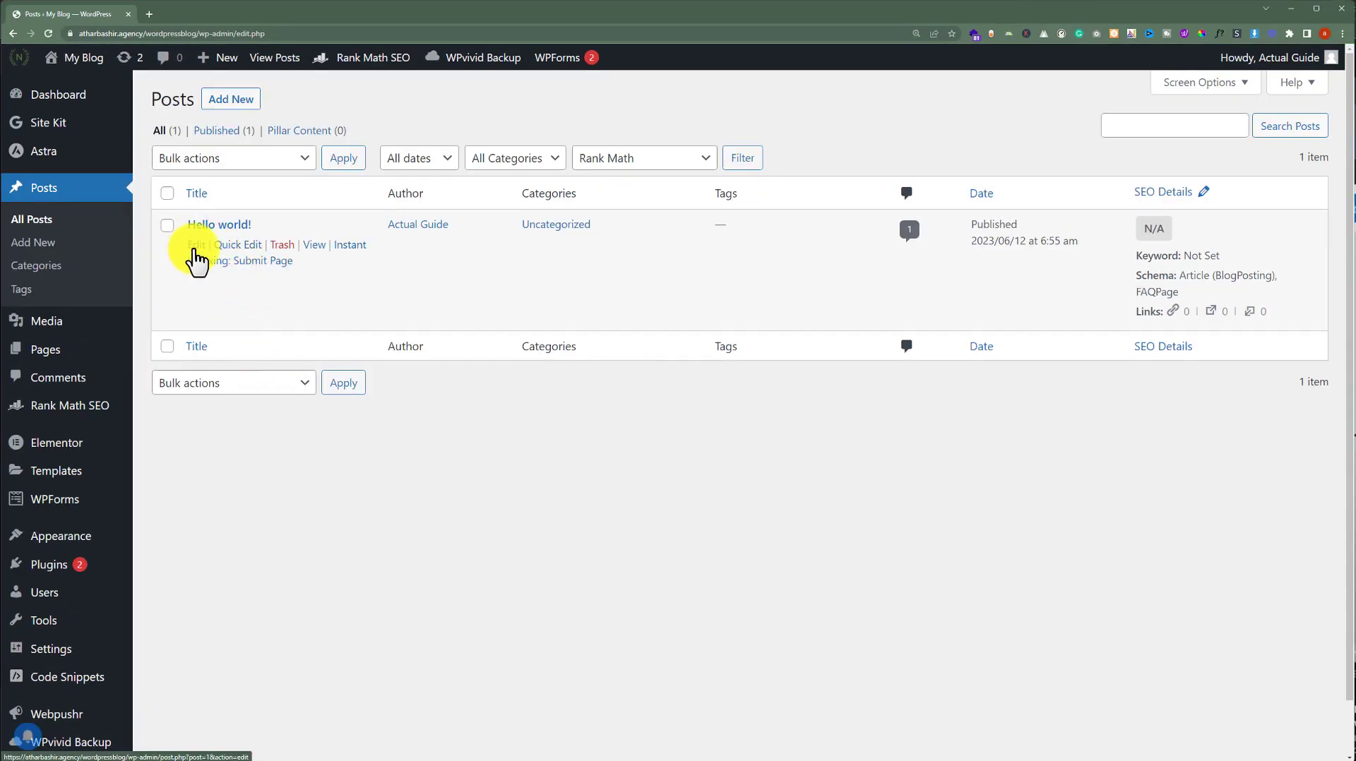
click(192, 244)
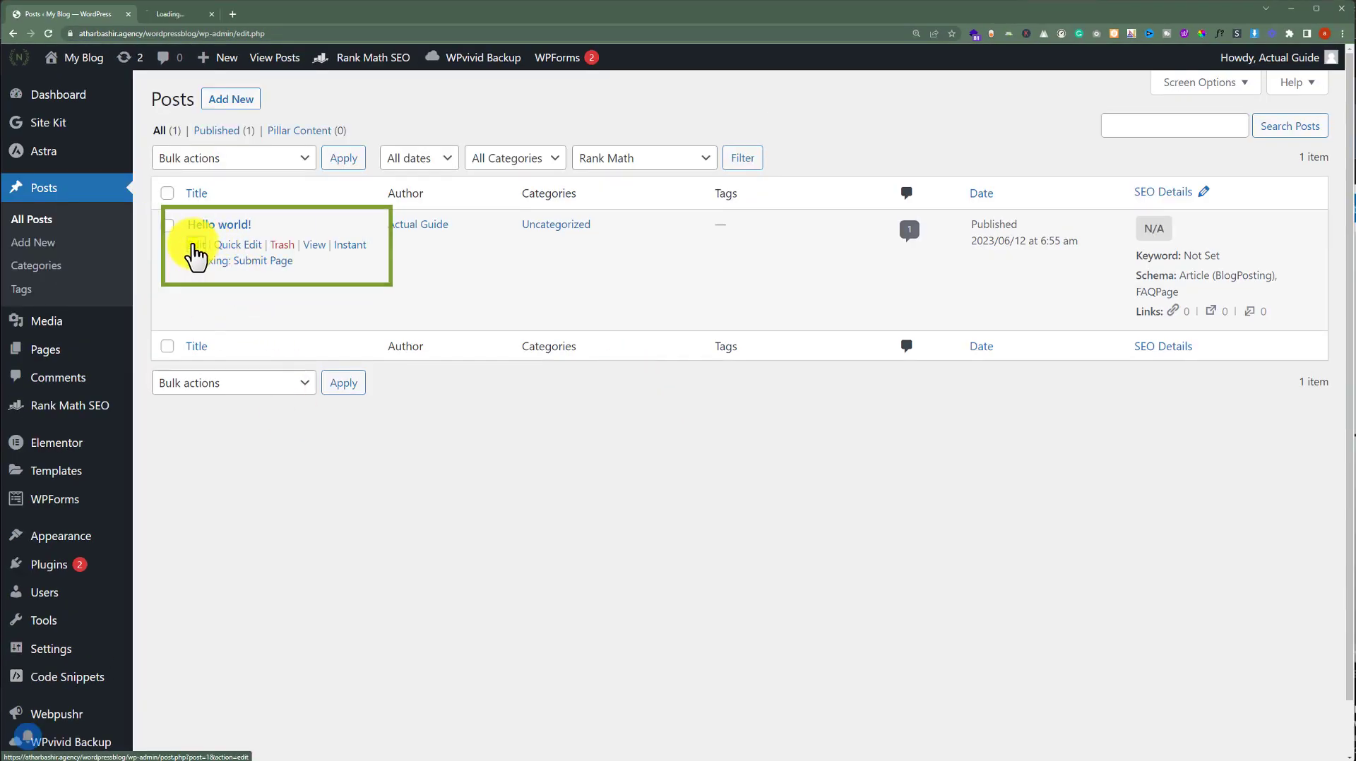
Search the block inserter for 'custom' to add a Custom HTML block below the FAQ
click(224, 224)
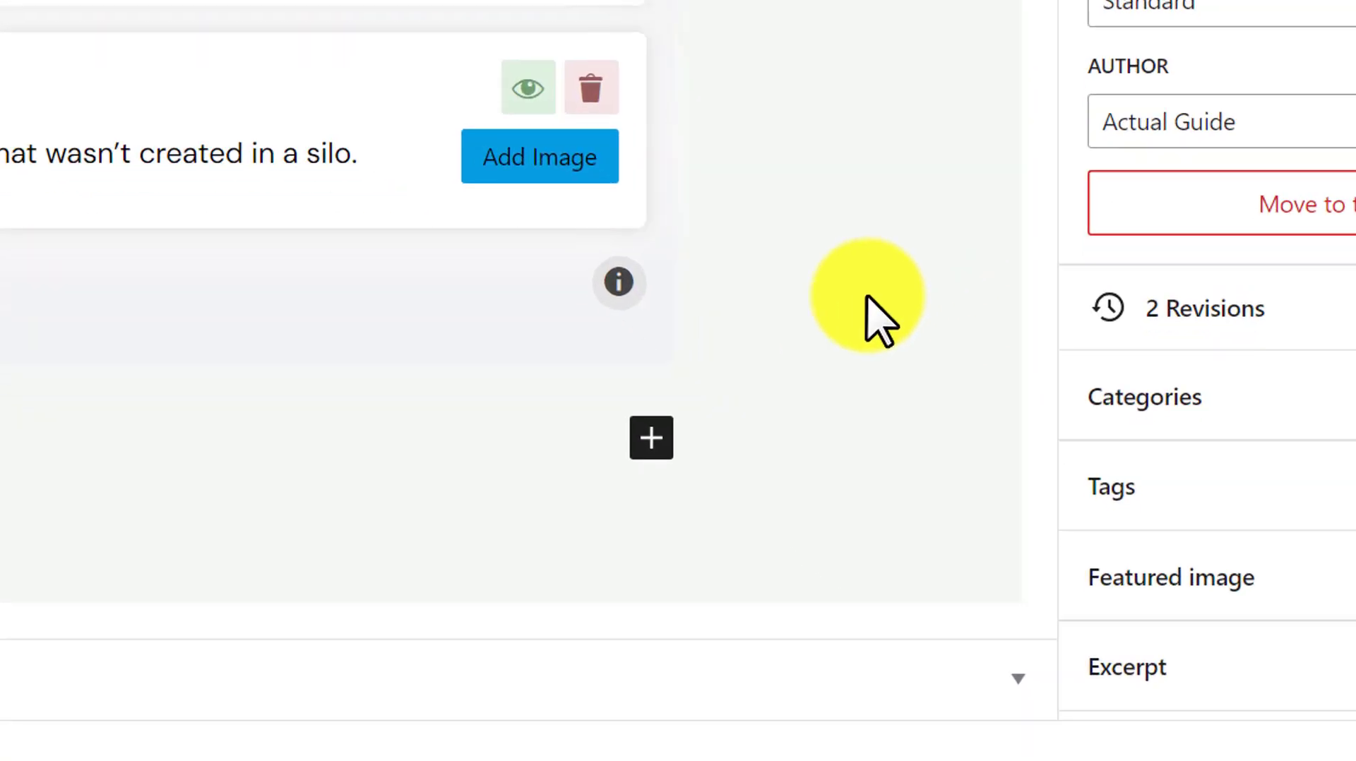
click(650, 438)
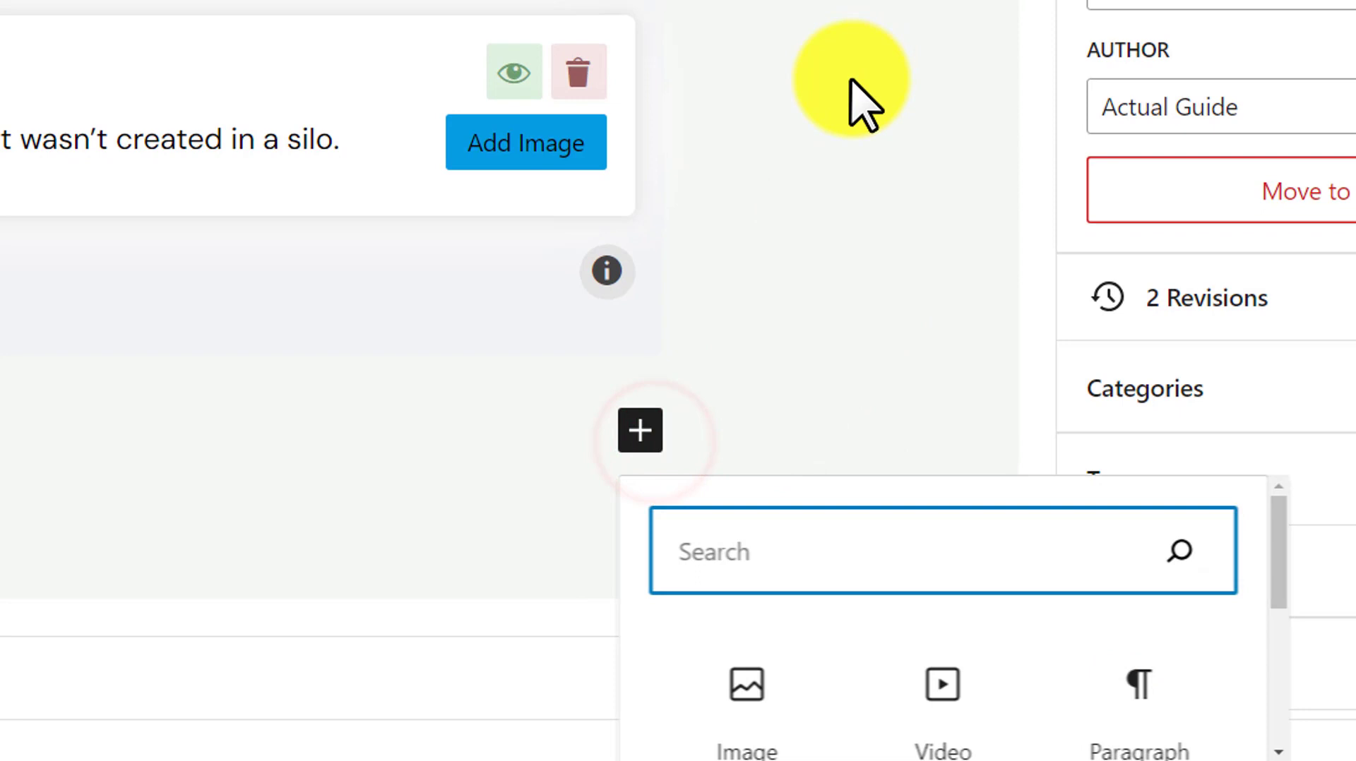
text(c)
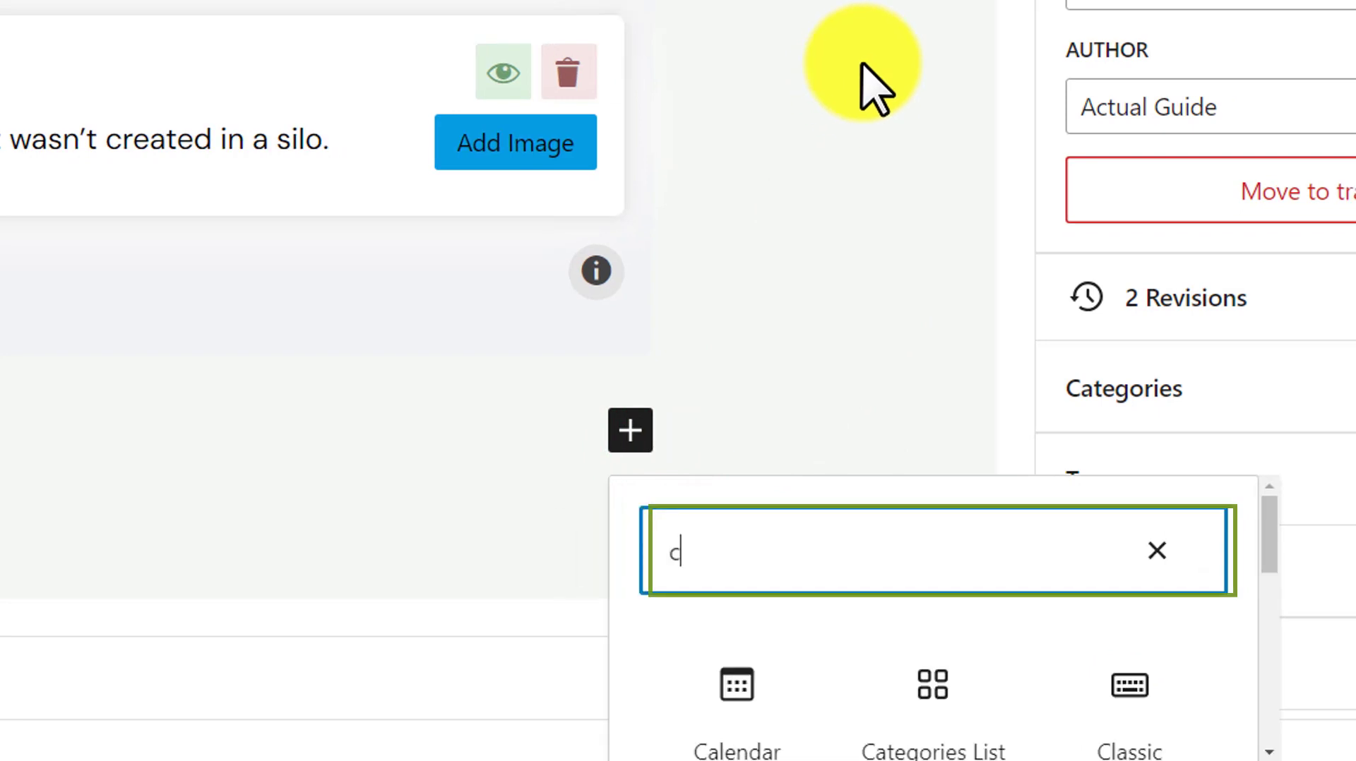
text(usto)
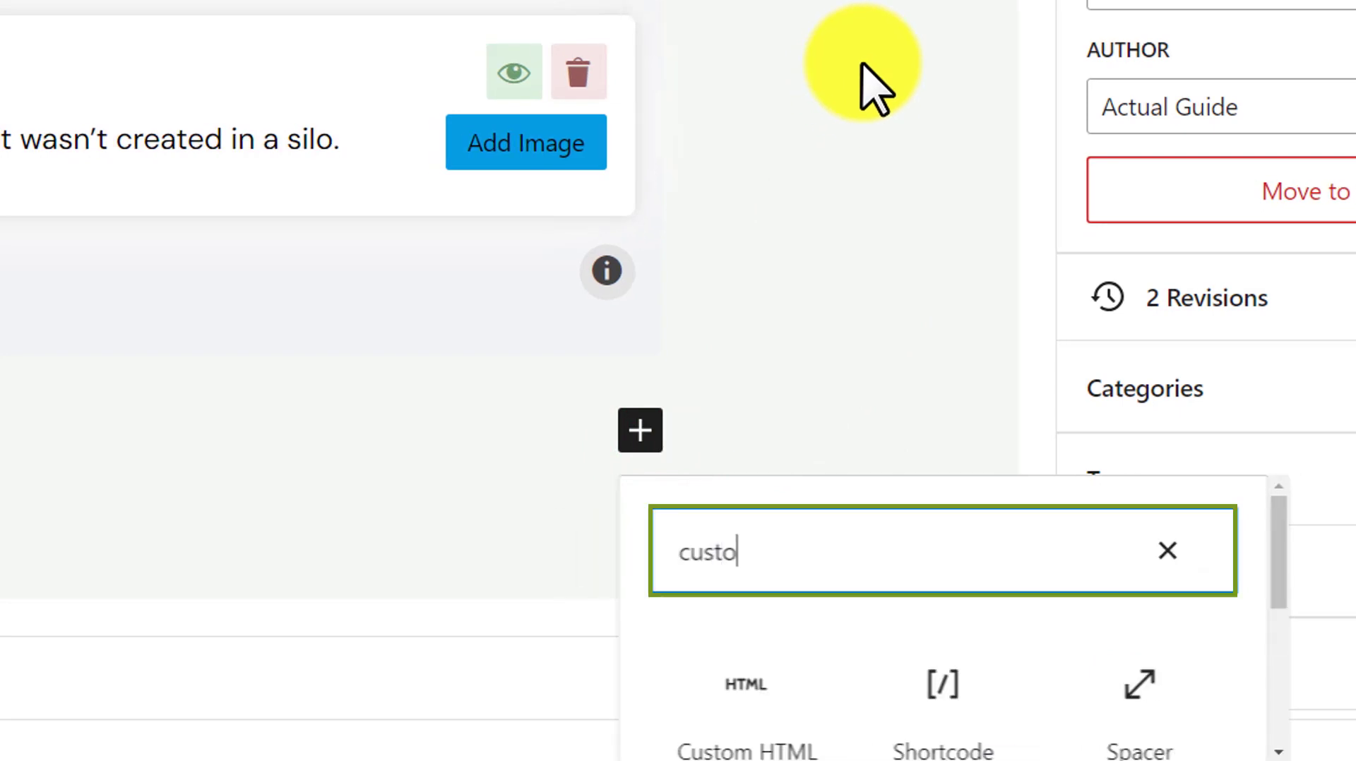
text(m)
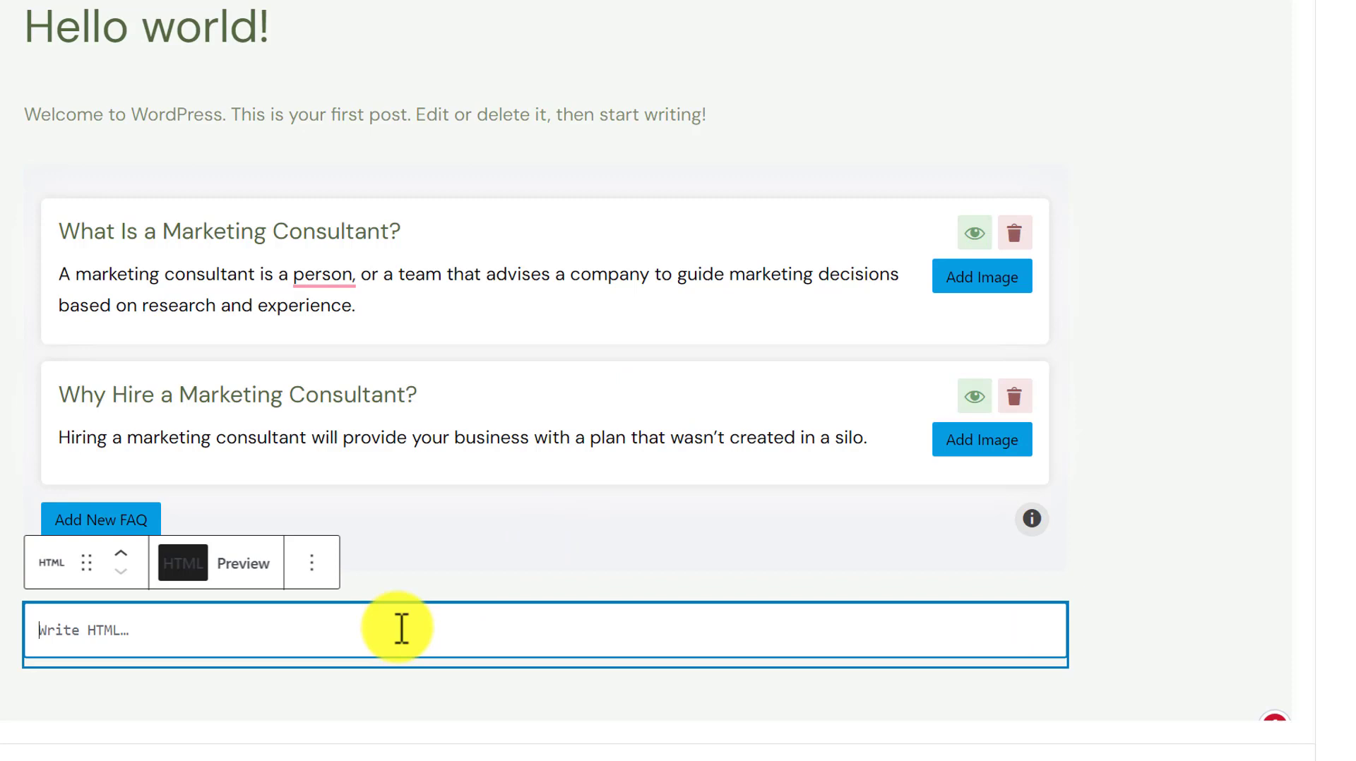
mouse_move(298, 623)
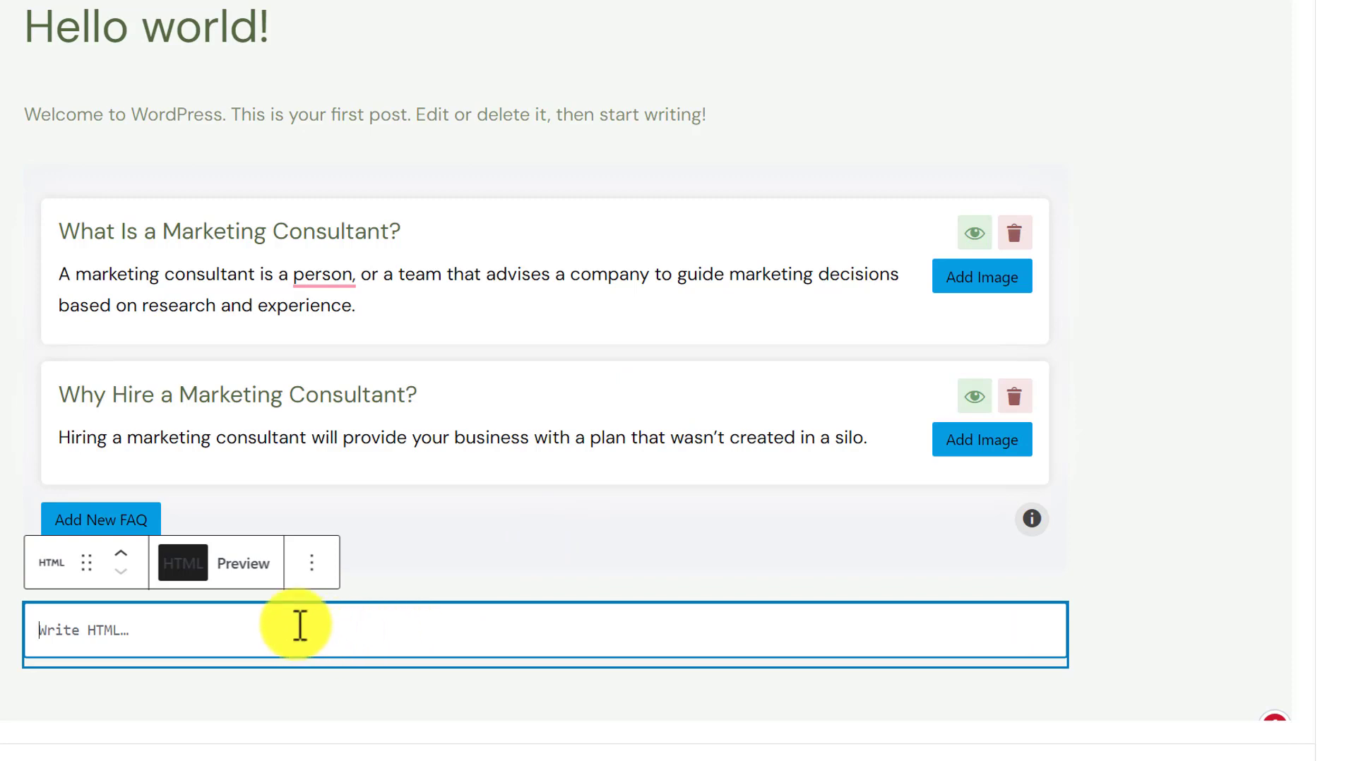
Enter marquee code reading 'My Running TExt' into the Custom HTML block
text(<marquee>Change text between marquee tags</marquee>)
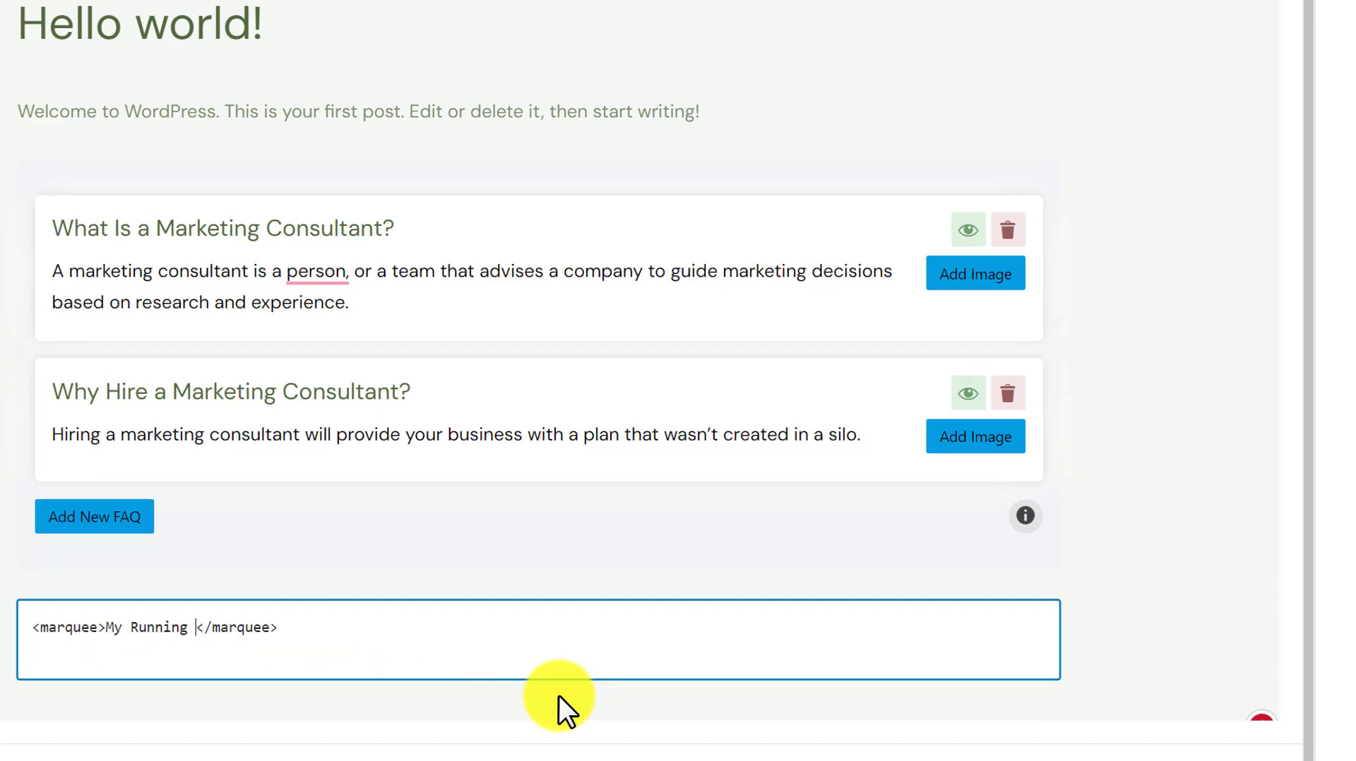
text(TExt)
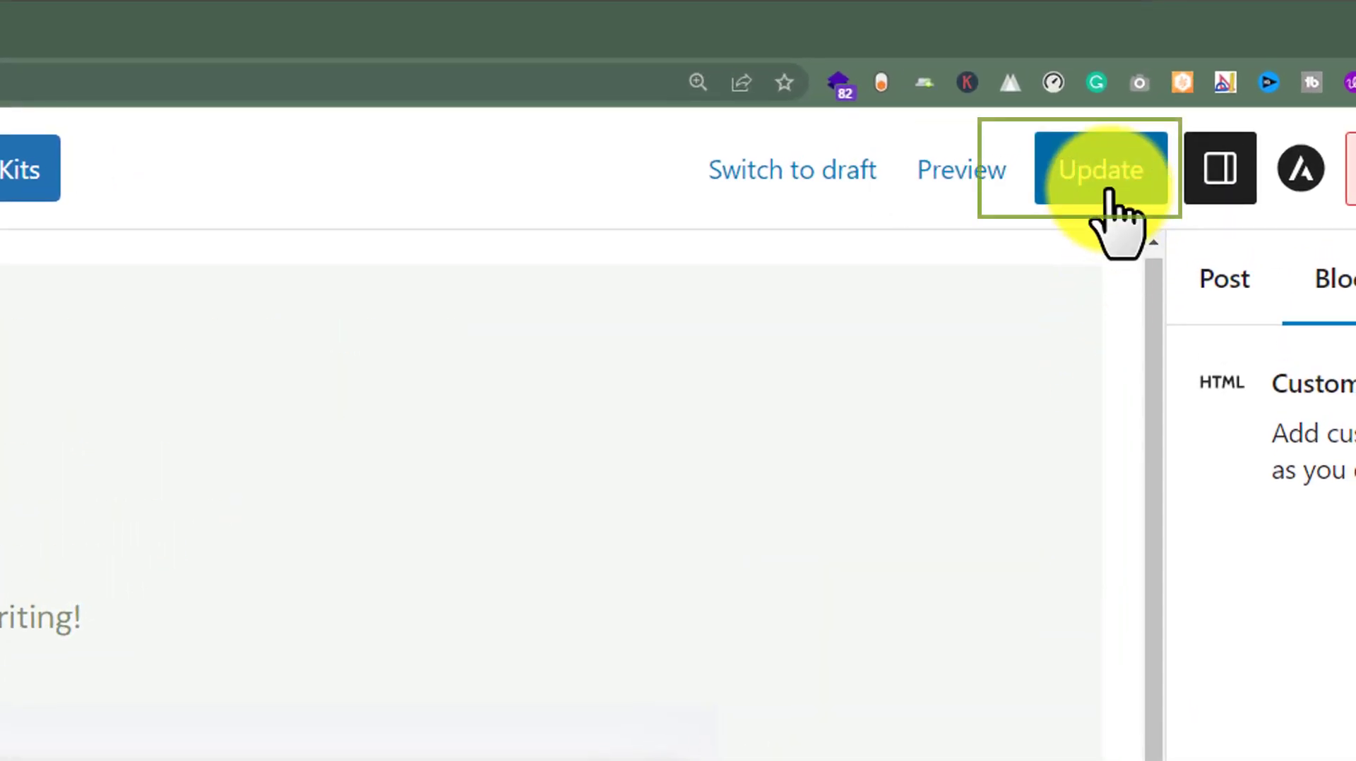
Update the Hello world! post and view it live with the scrolling marquee
click(1098, 168)
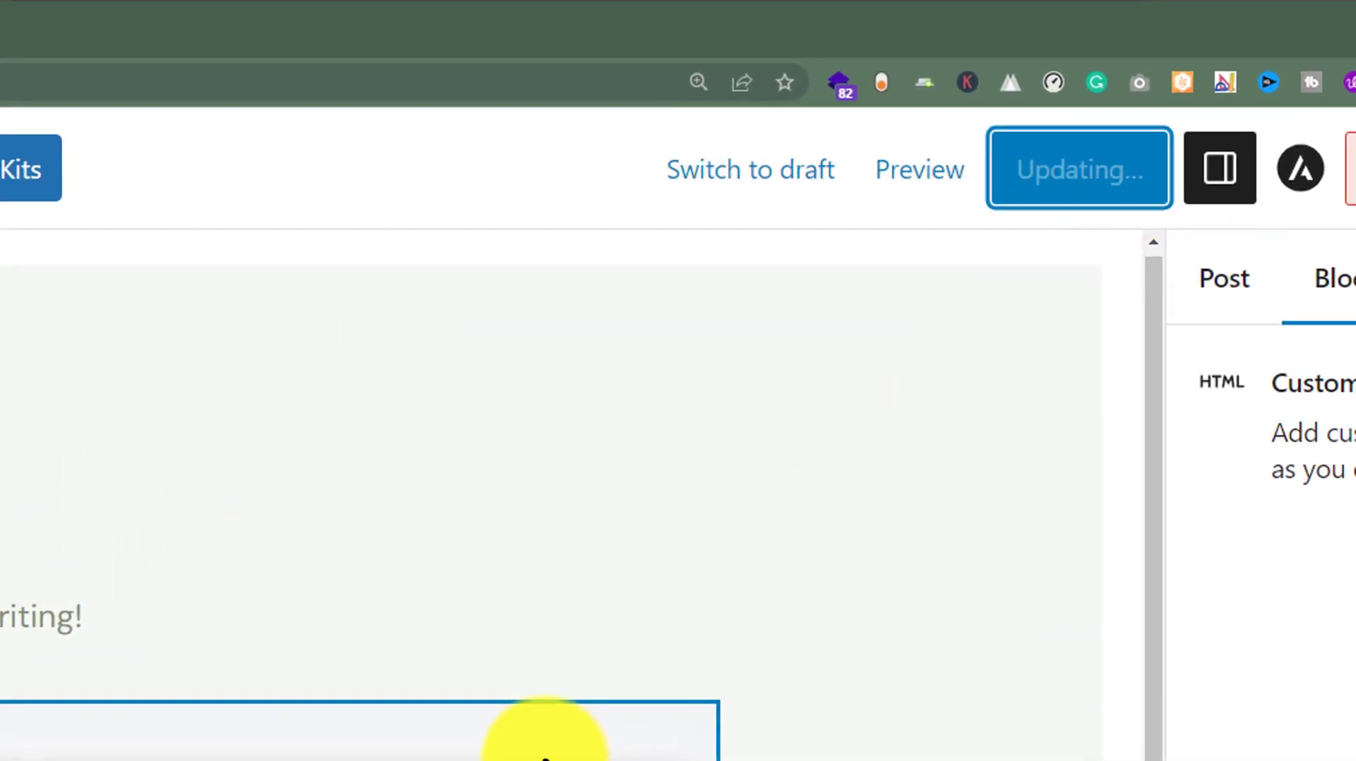
click(1079, 168)
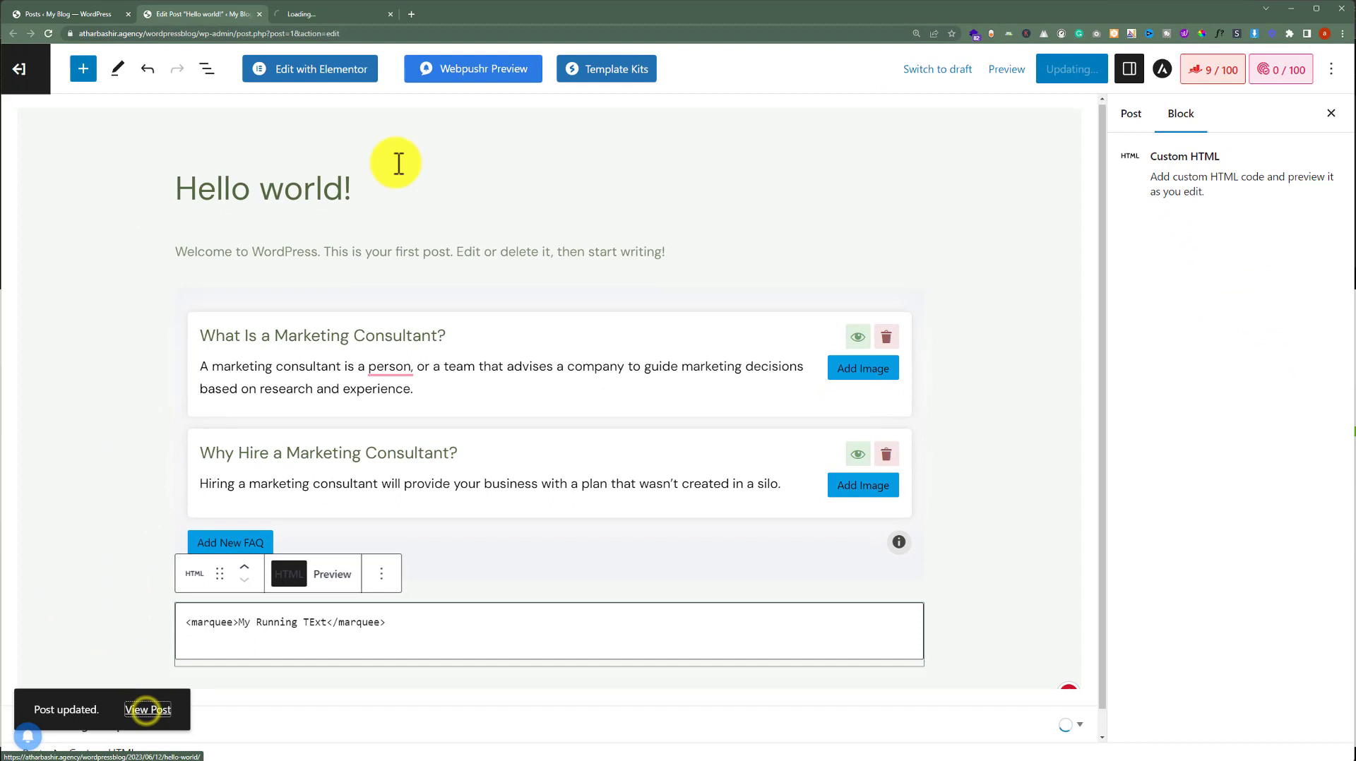
click(147, 709)
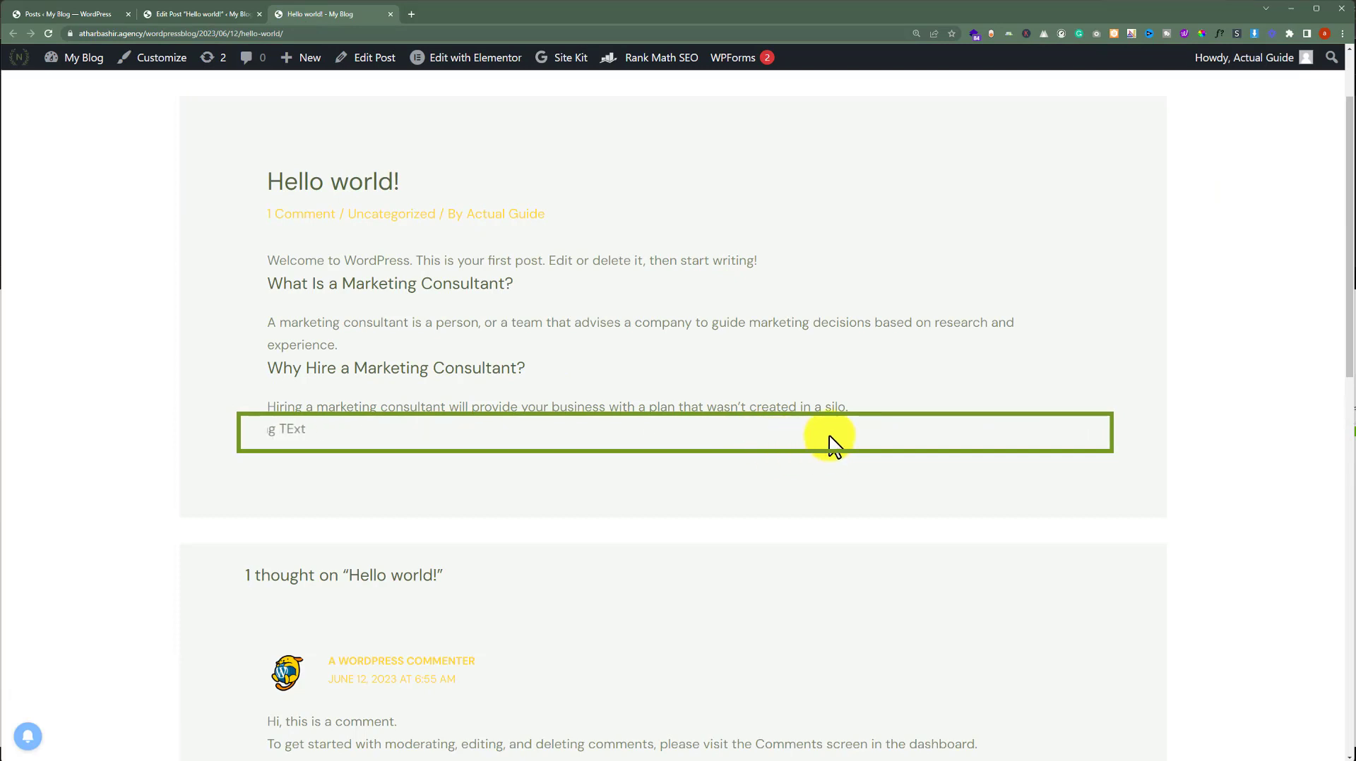
text(My Running T)
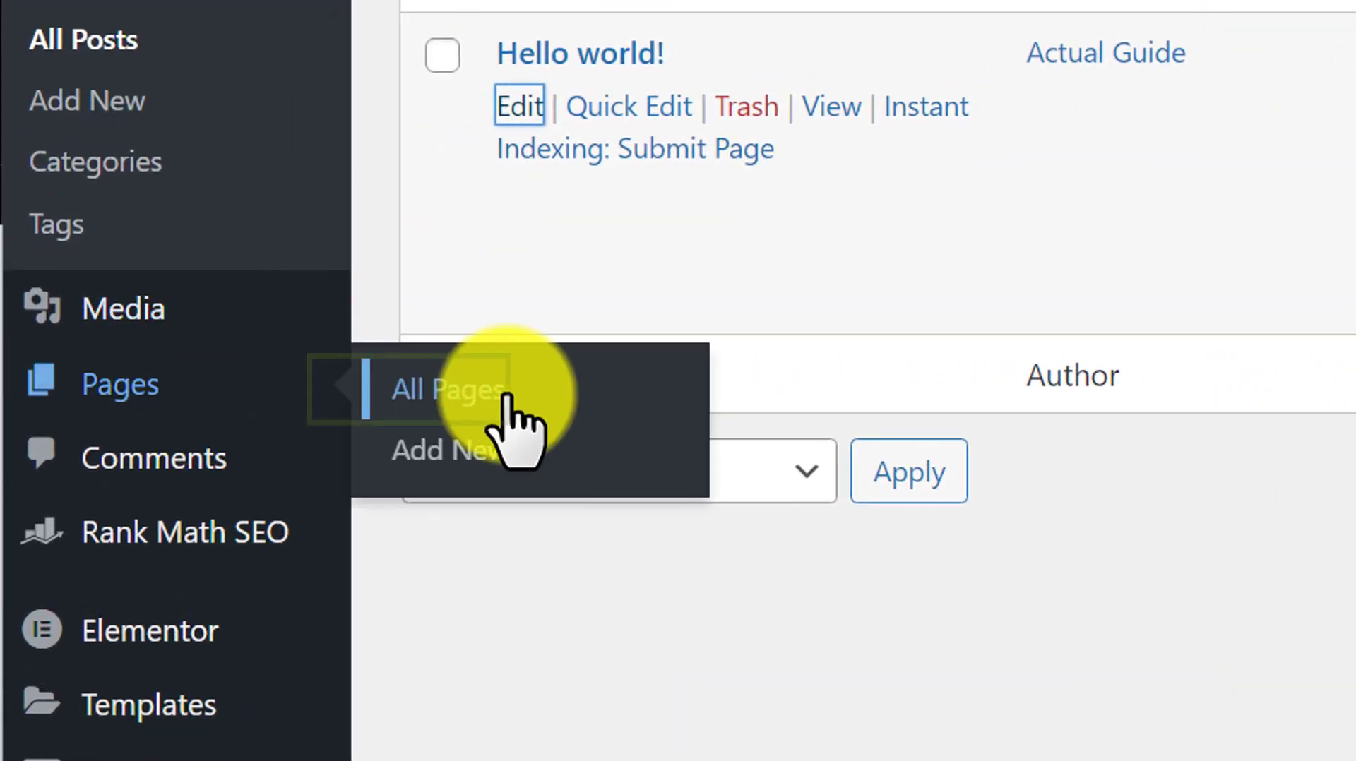
Open All Pages and edit the About page with Elementor
click(447, 389)
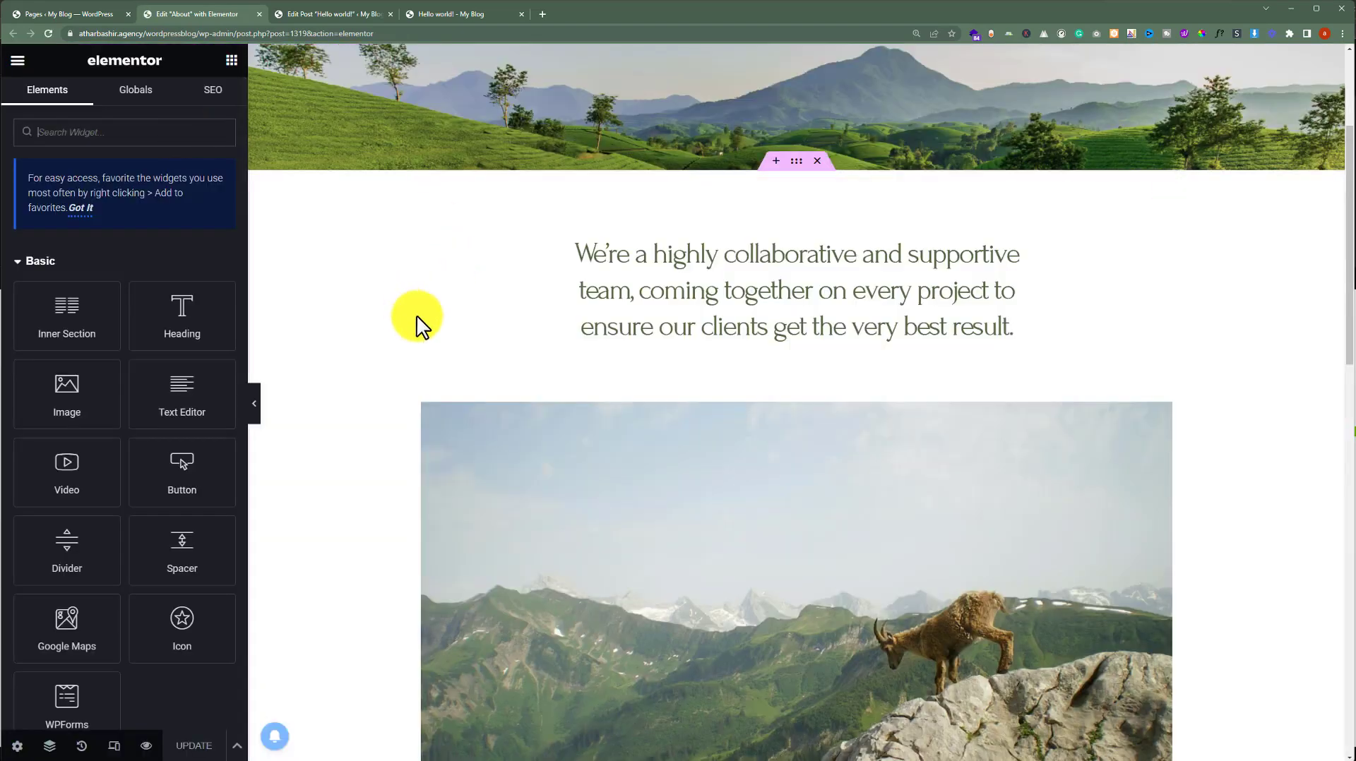
mouse_move(322, 228)
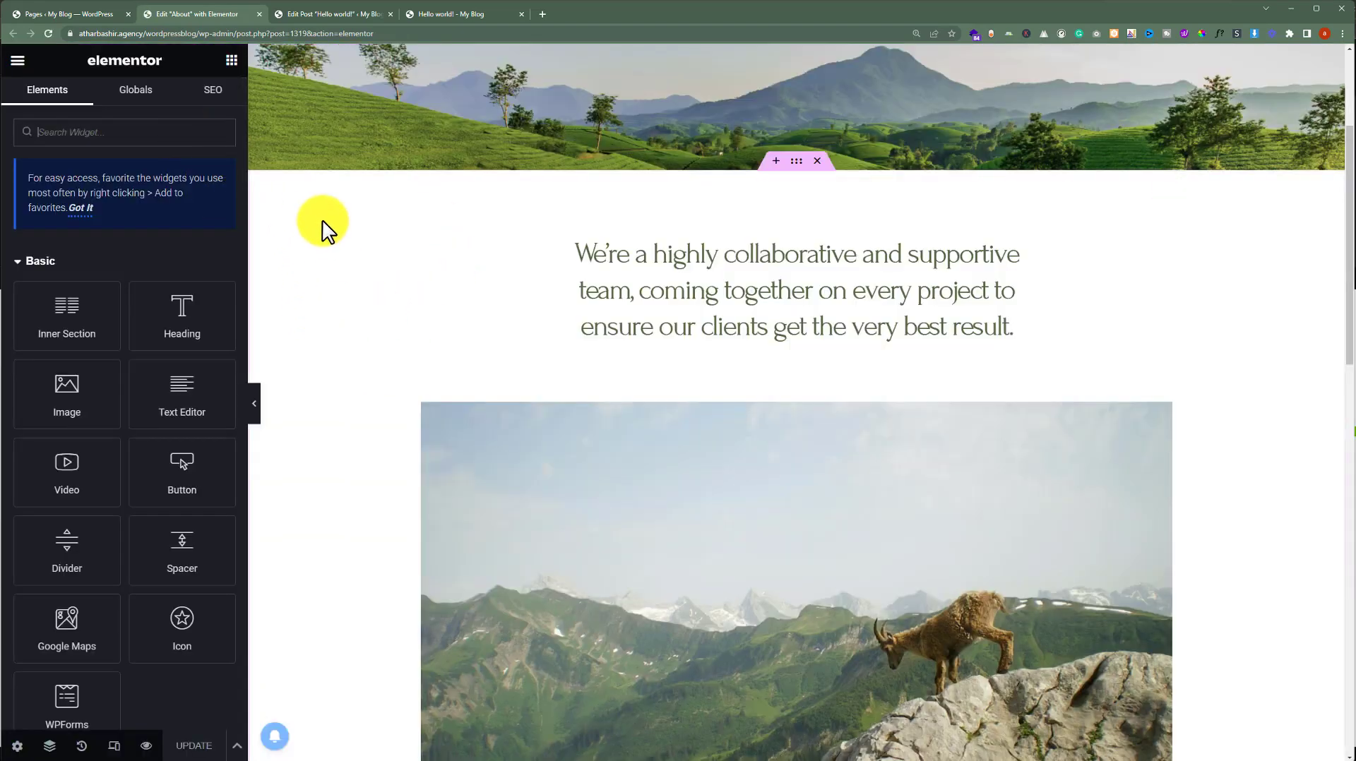
Add a Shortcode widget with marquee 'Change text between marquee tags', apply, and hide the panel
text(short)
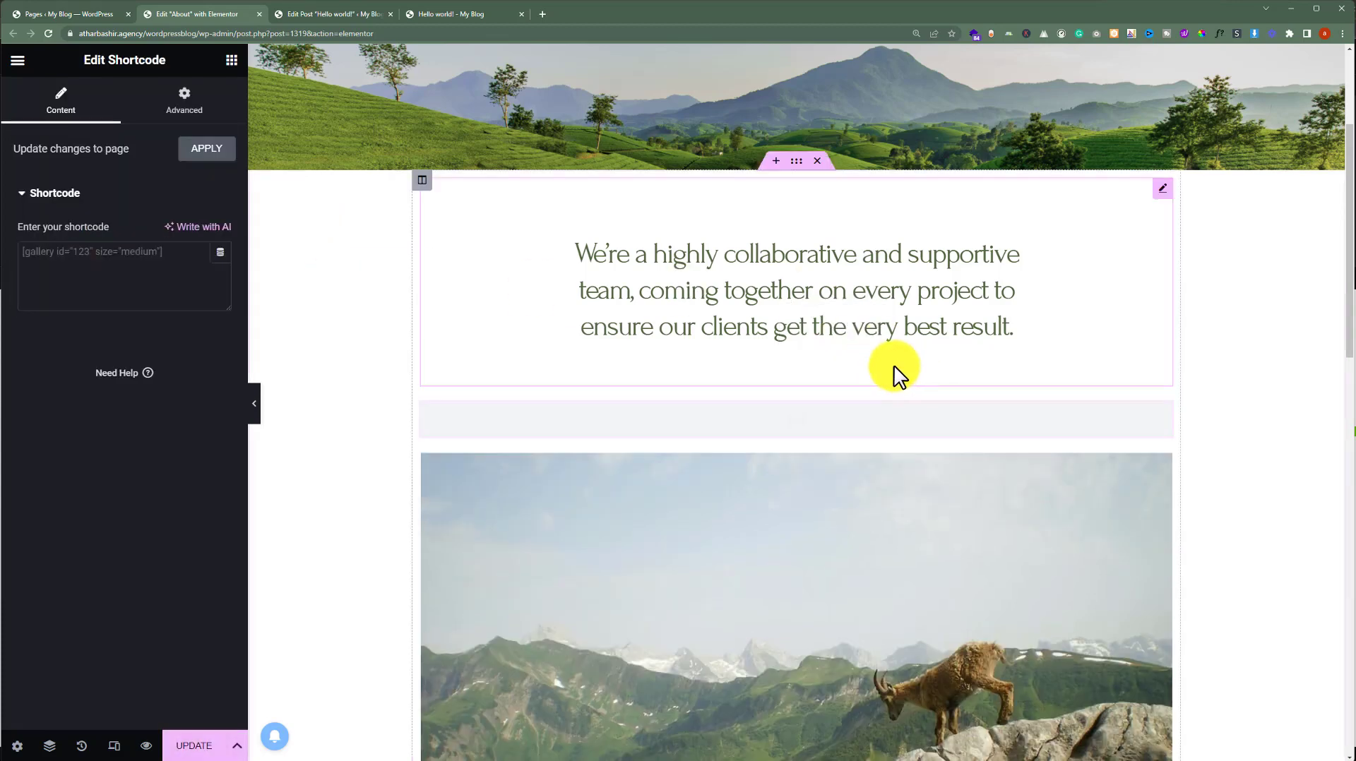
text(<marquee>Change text between marquee tags</marquee>)
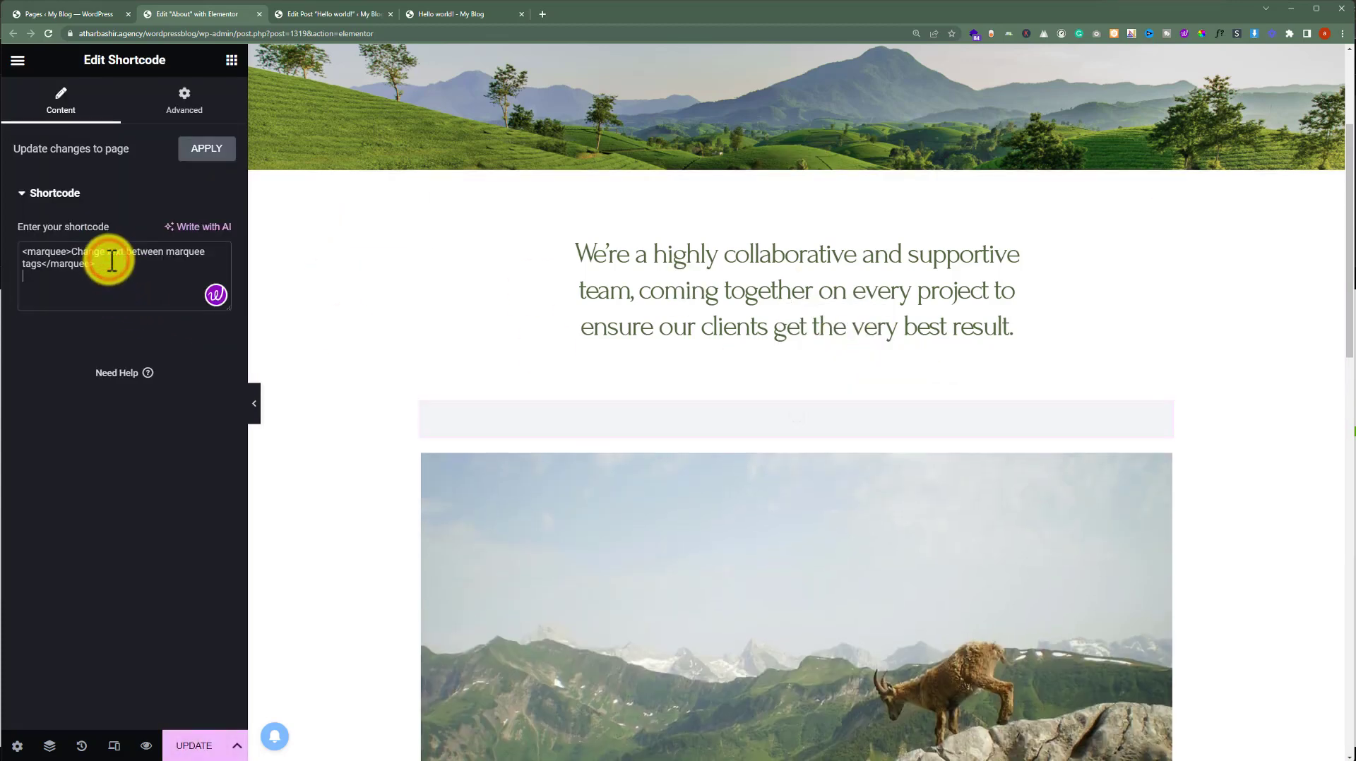
click(205, 147)
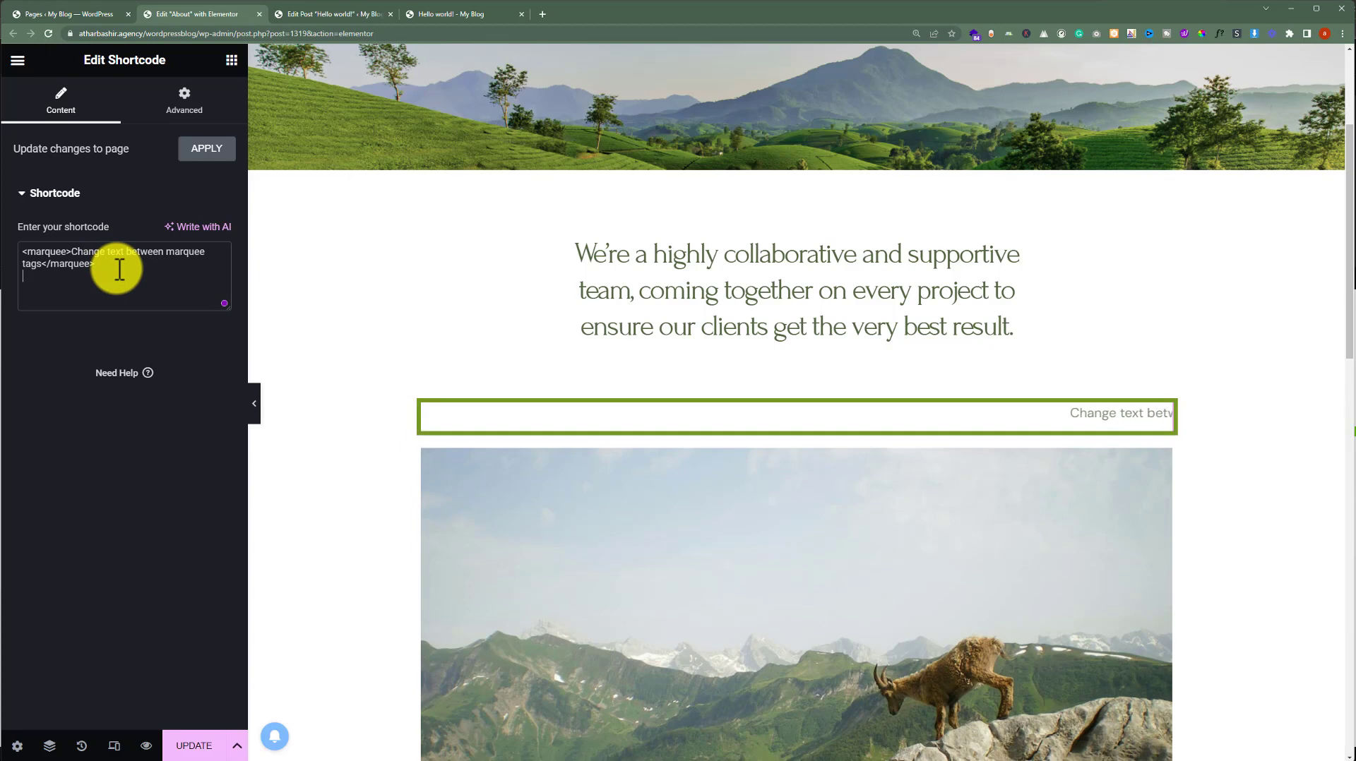
click(254, 404)
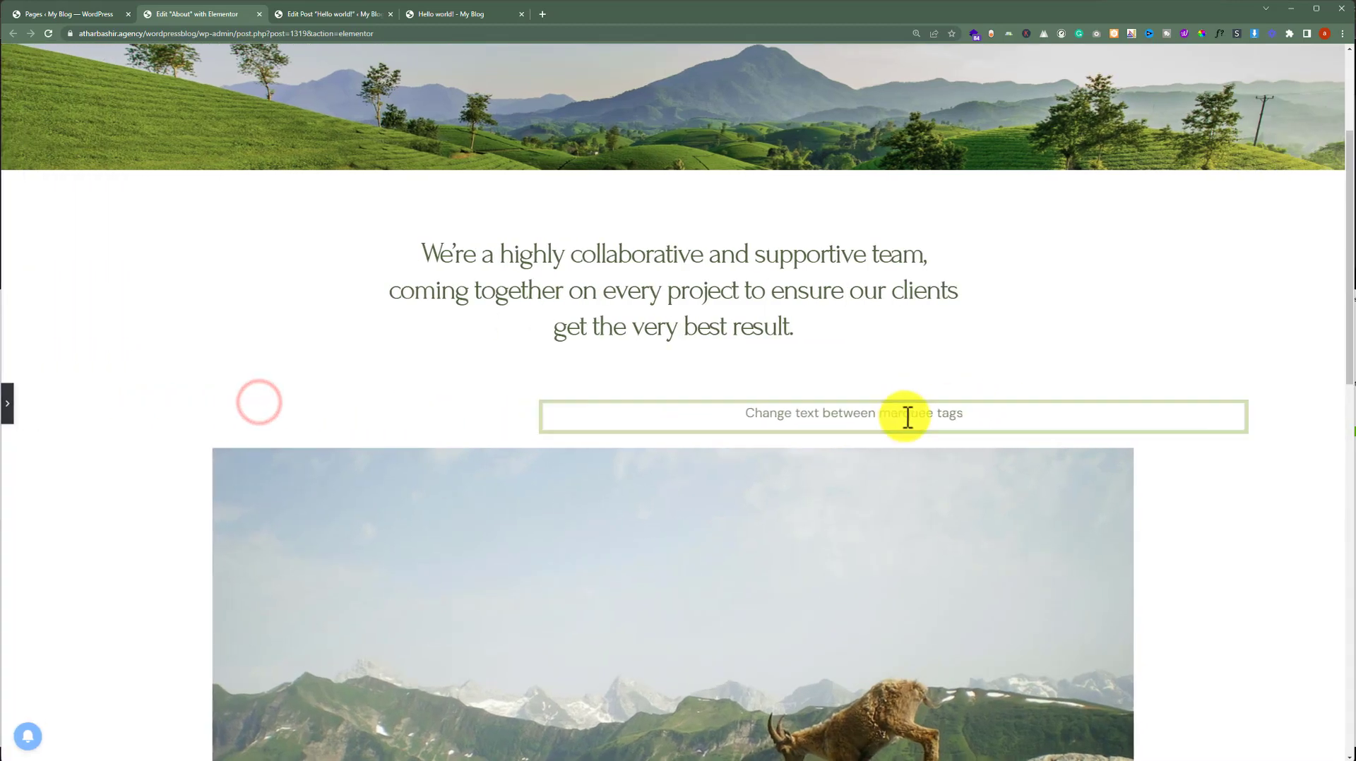